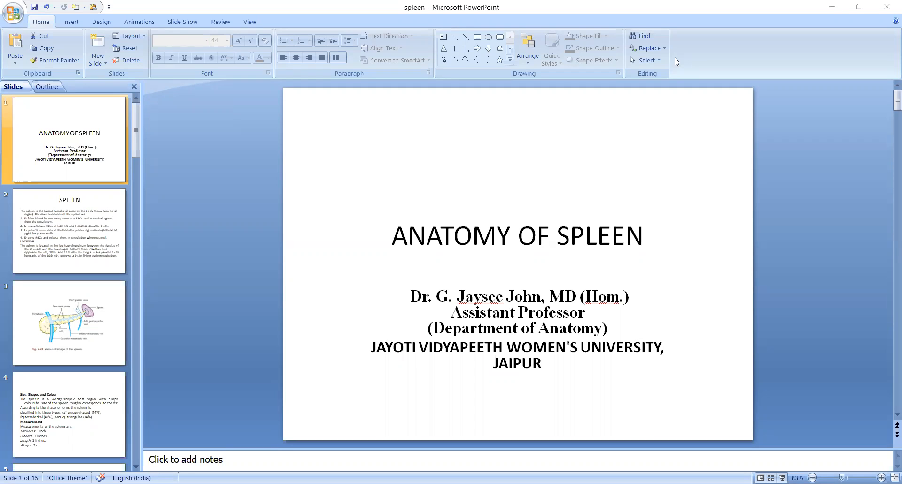
pyautogui.moveTo(368, 185)
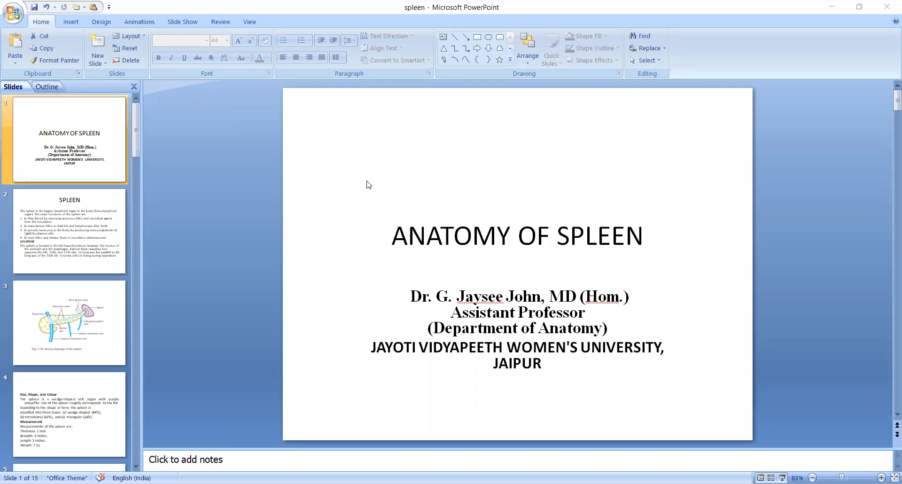
# Display slide 2 on the spleen's functions and location, then select the slide 3 thumbnail
pyautogui.click(69, 230)
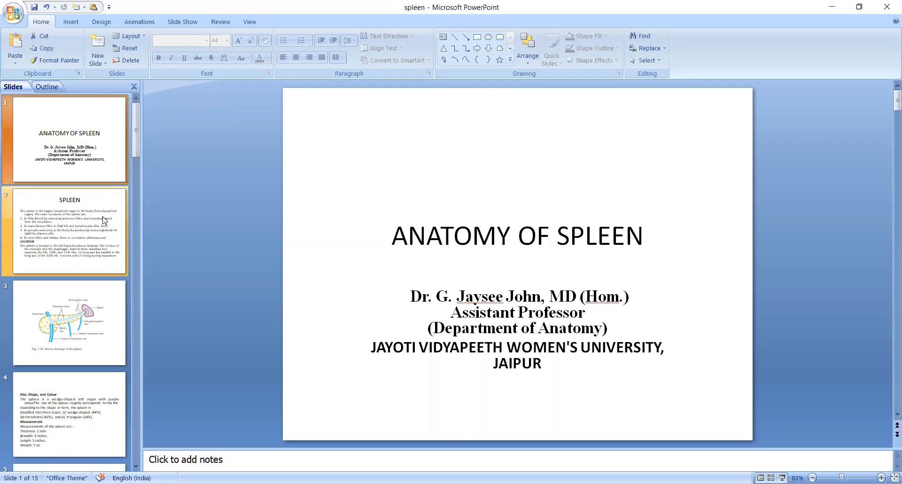
pyautogui.click(68, 231)
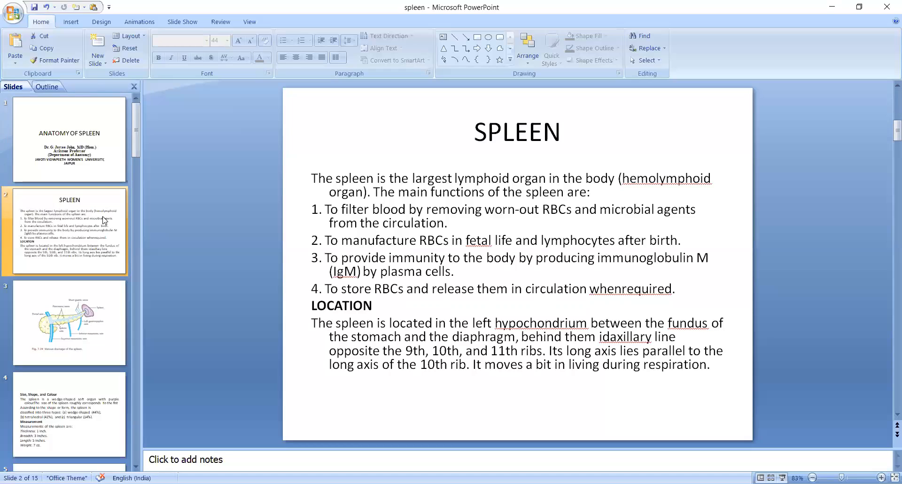
pyautogui.click(69, 322)
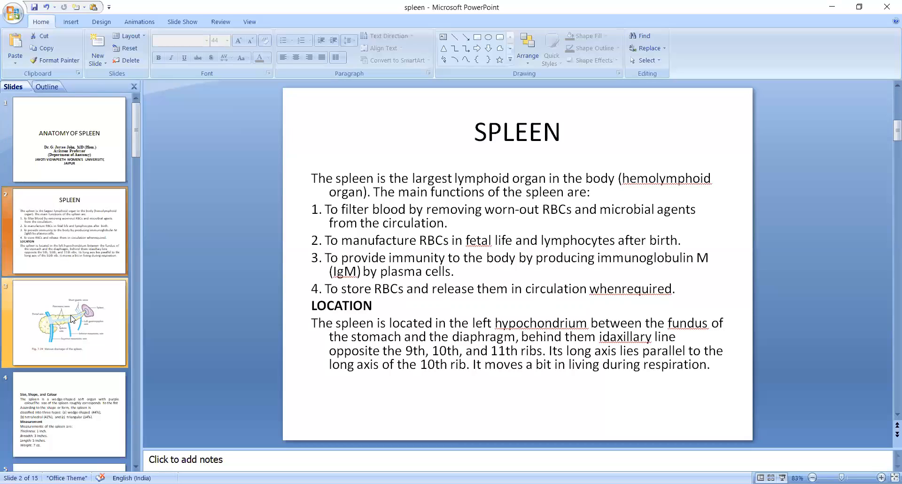
# Display slide 3 with the venous drainage diagram, then select the slide 4 thumbnail
pyautogui.click(68, 322)
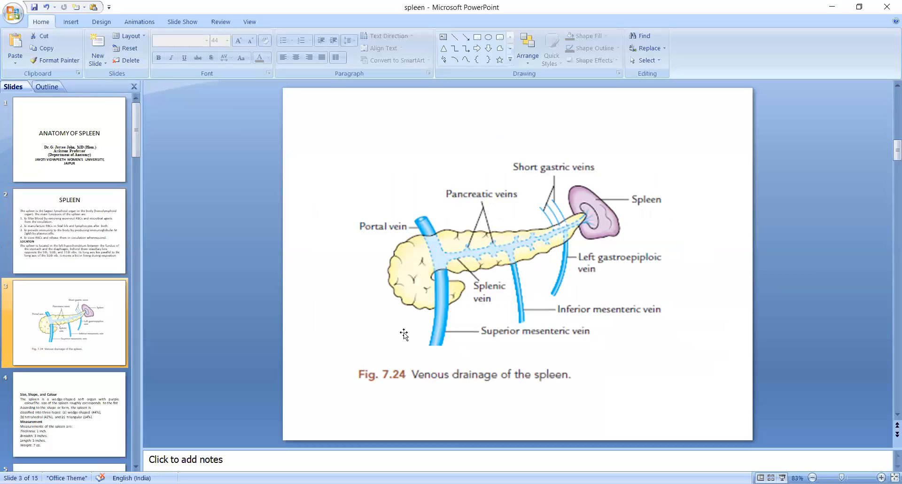
pyautogui.moveTo(617, 209)
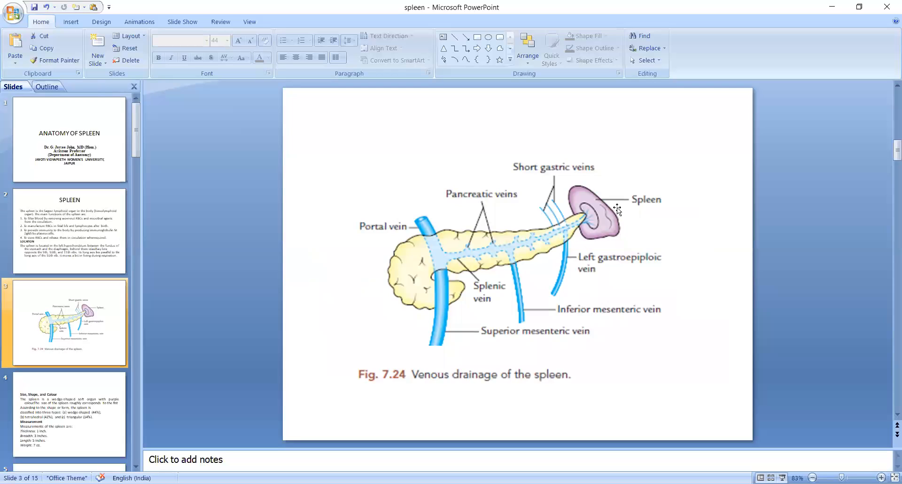
pyautogui.moveTo(617, 242)
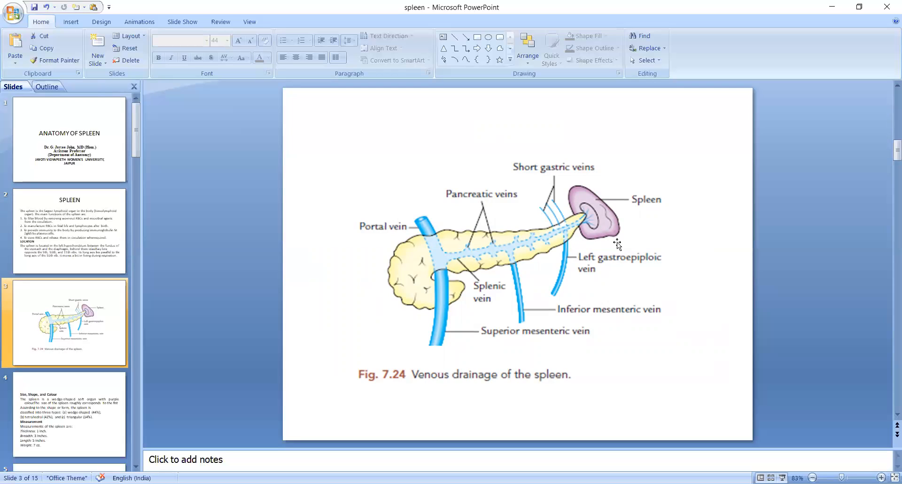
pyautogui.moveTo(612, 249)
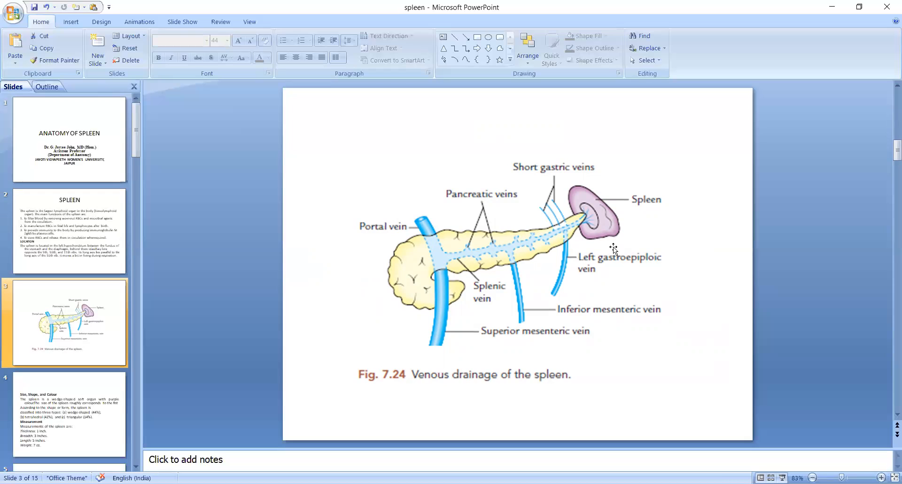
pyautogui.click(69, 415)
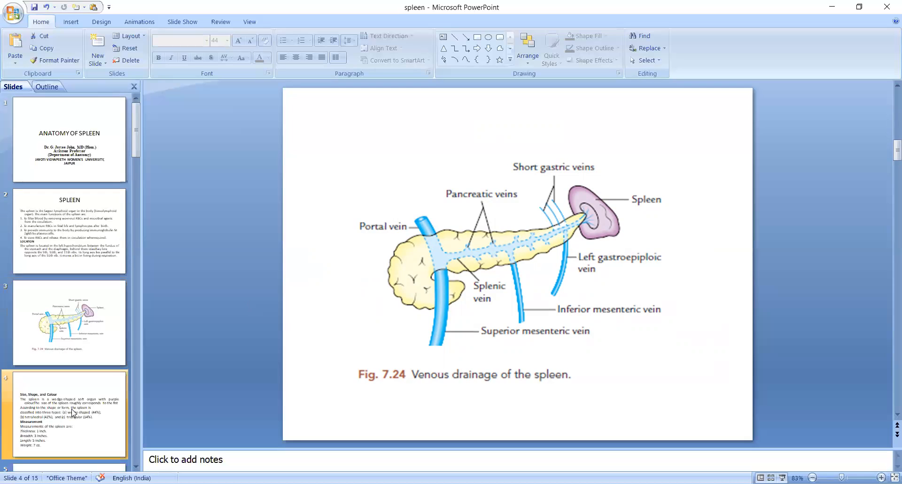
# Display slide 4 on the spleen's size, shape, colour and measurements
pyautogui.click(69, 414)
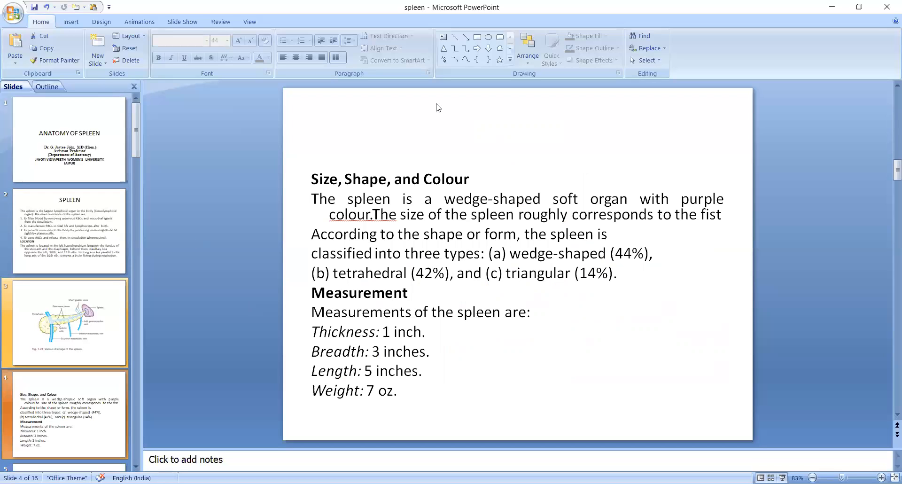
pyautogui.moveTo(688, 41)
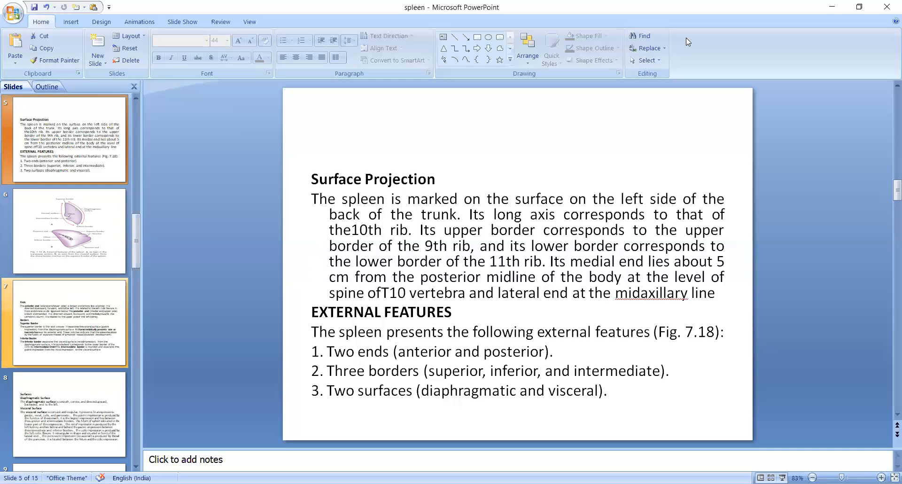
# Display slide 6, Fig. 7.18 of the spleen's borders, surfaces, hilum and notches
pyautogui.click(68, 230)
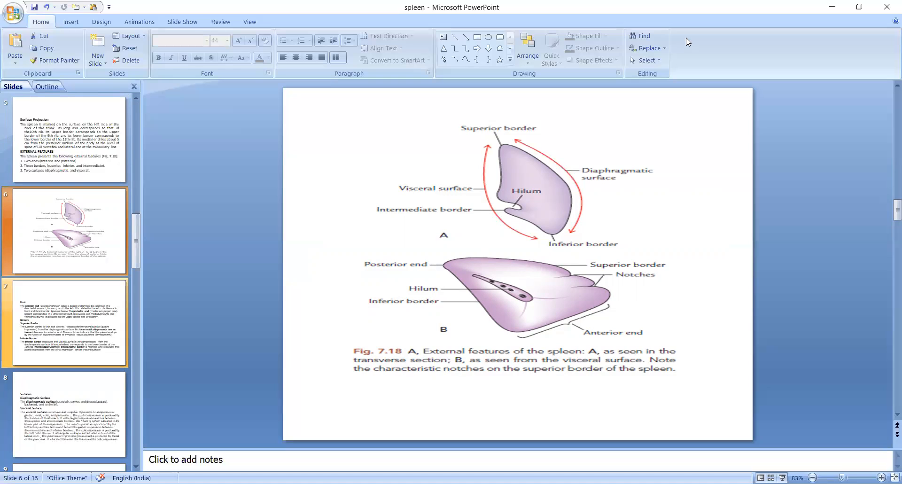
# Display slide 7 on the spleen's ends and superior, inferior and intermediate borders
pyautogui.click(66, 323)
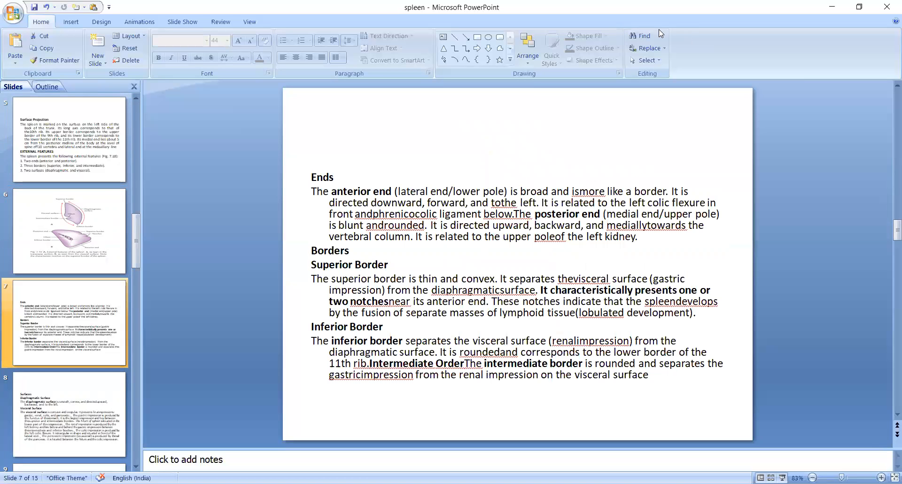
pyautogui.moveTo(567, 31)
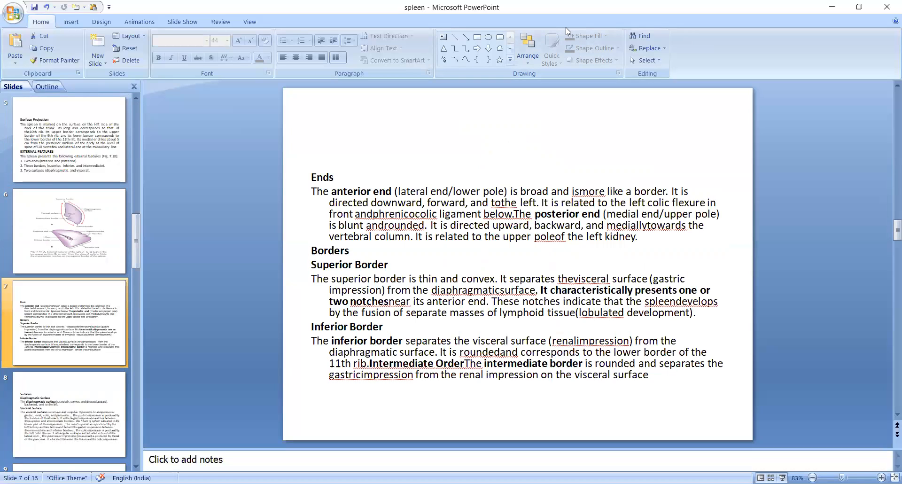
pyautogui.moveTo(700, 62)
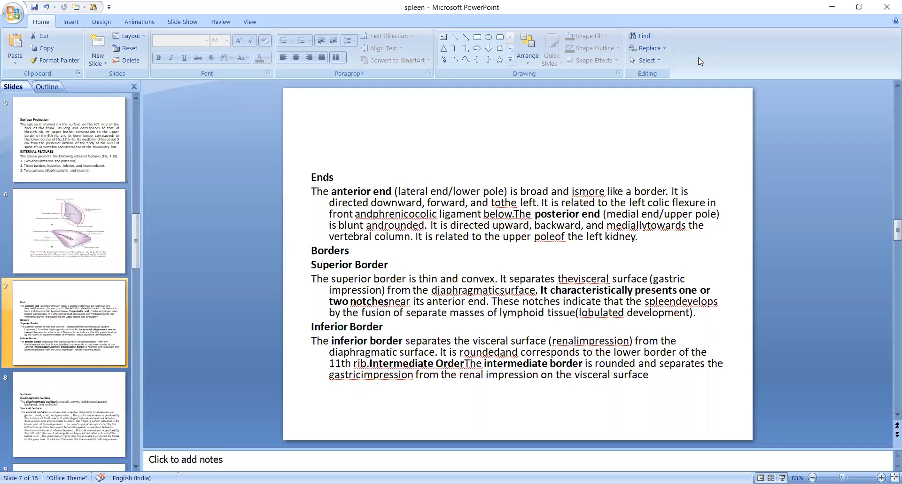
pyautogui.moveTo(562, 29)
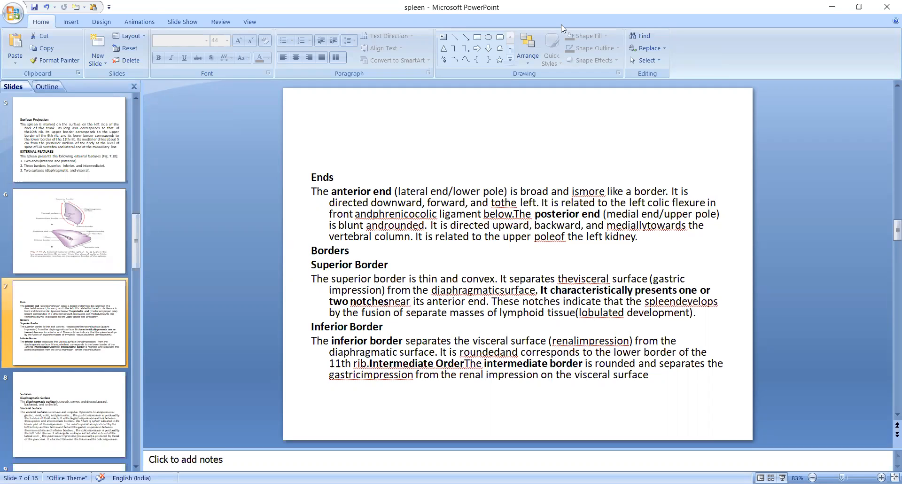
pyautogui.moveTo(680, 62)
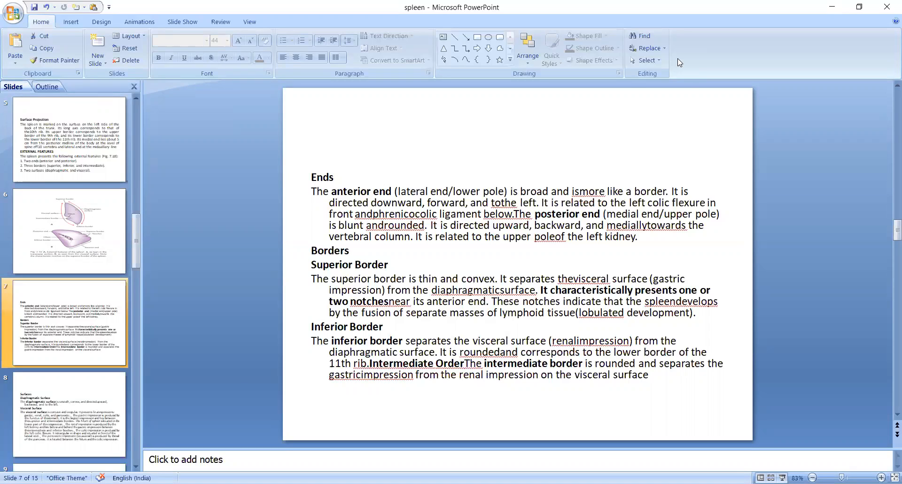
pyautogui.moveTo(809, 268)
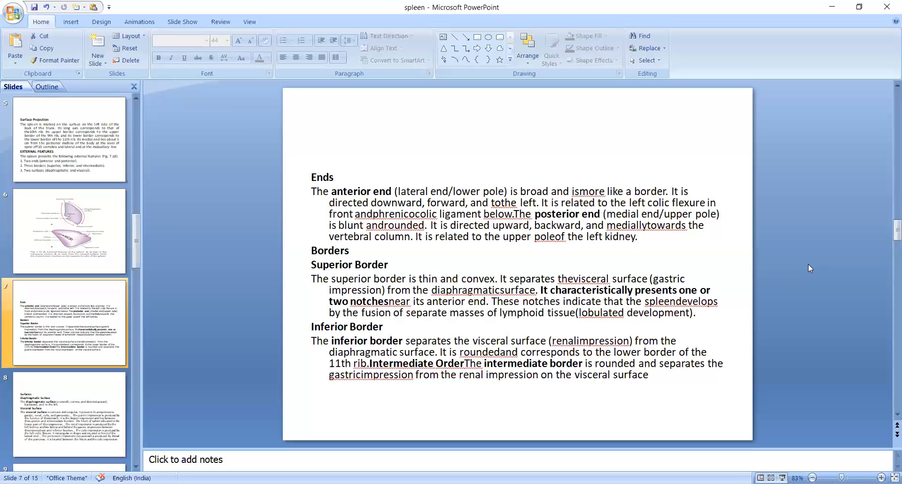
# Display slide 8 on the spleen's diaphragmatic and visceral surfaces and impressions
pyautogui.click(67, 414)
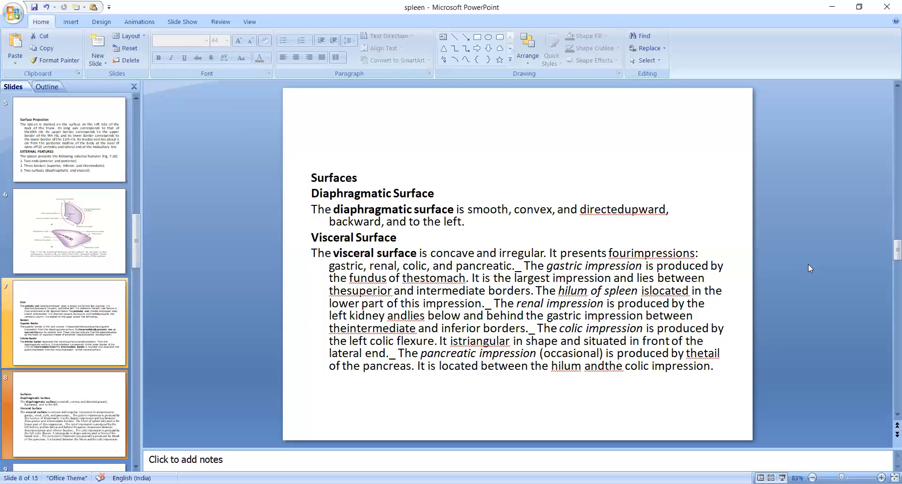
# Scroll the Slides pane down to slide 9 on the gastrosplenic and lienorenal ligaments
pyautogui.scroll(-3)
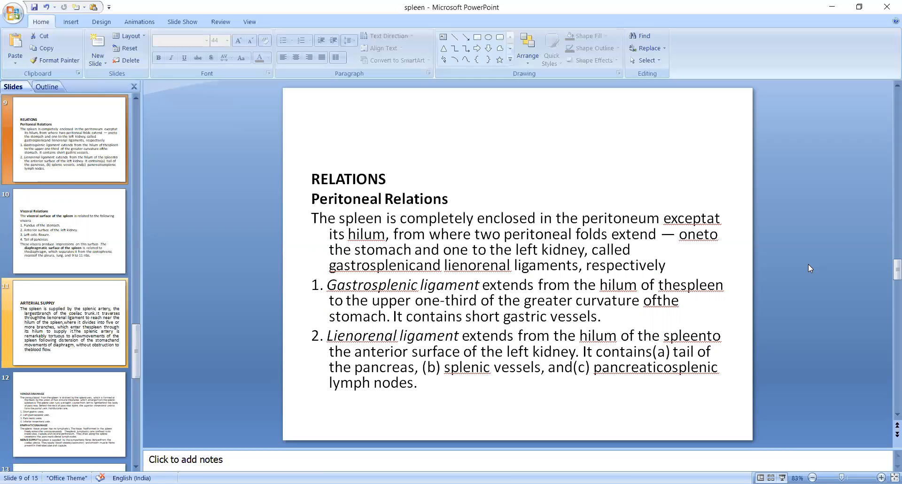
# Display slide 10 listing the spleen's visceral and diaphragmatic surface relations
pyautogui.click(68, 232)
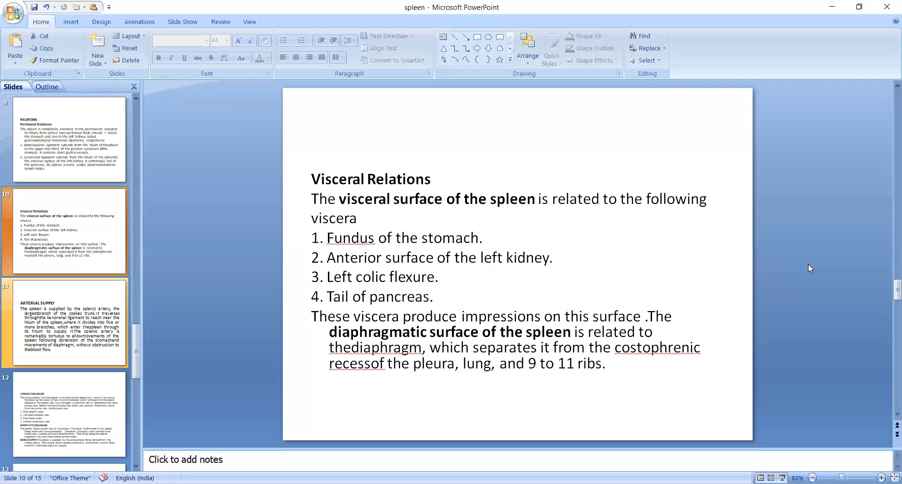
pyautogui.moveTo(788, 133)
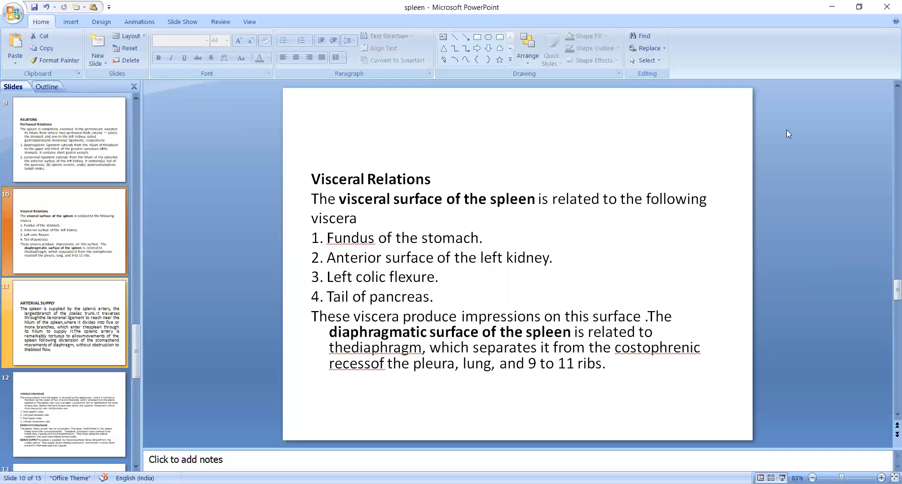